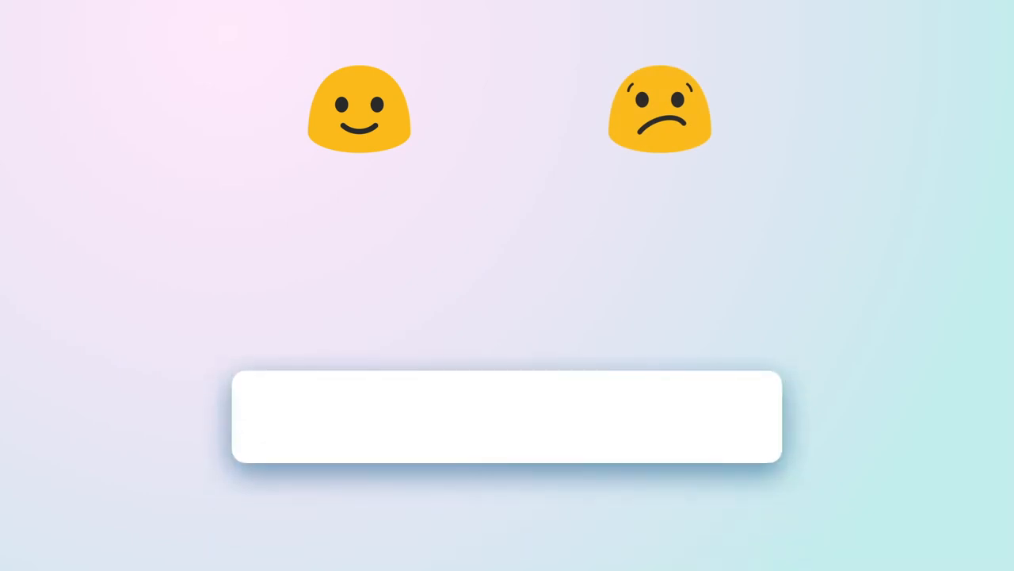
type("I wish I could write more tests")
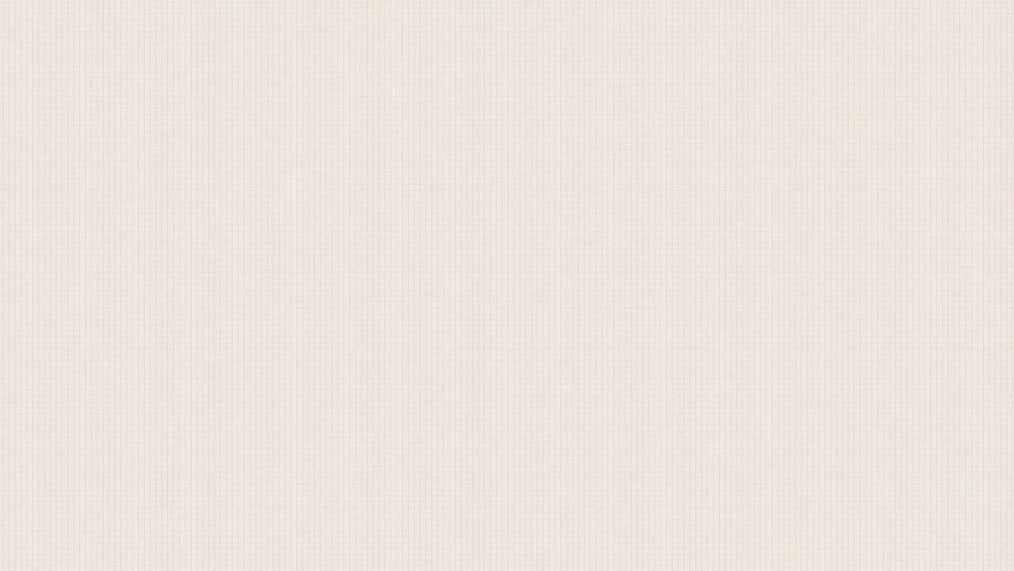
type("what is a test?")
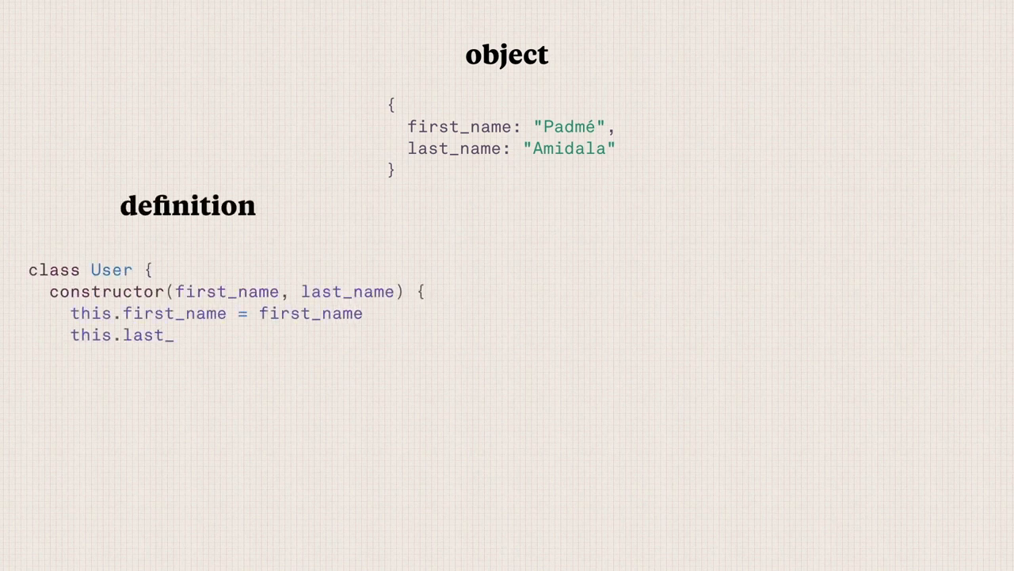
type("name = last_name")
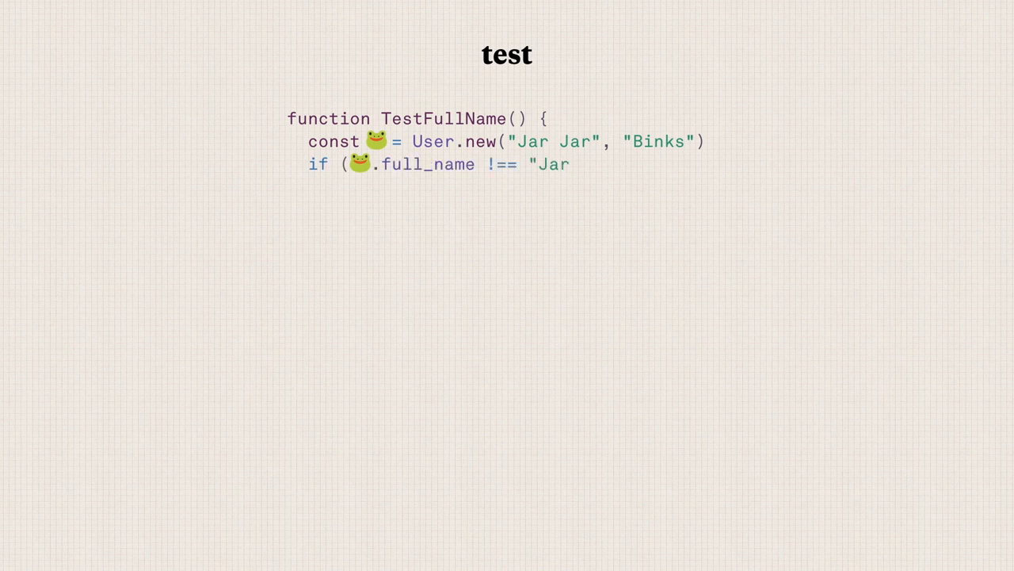
type("Jar Binks\") {")
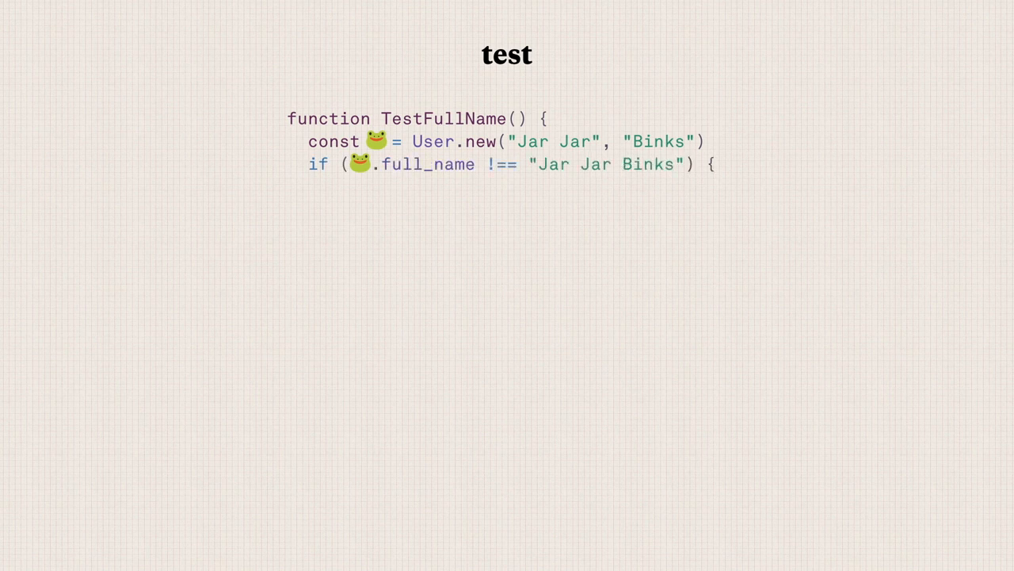
type("throw `user.full_name doesn't work!`")
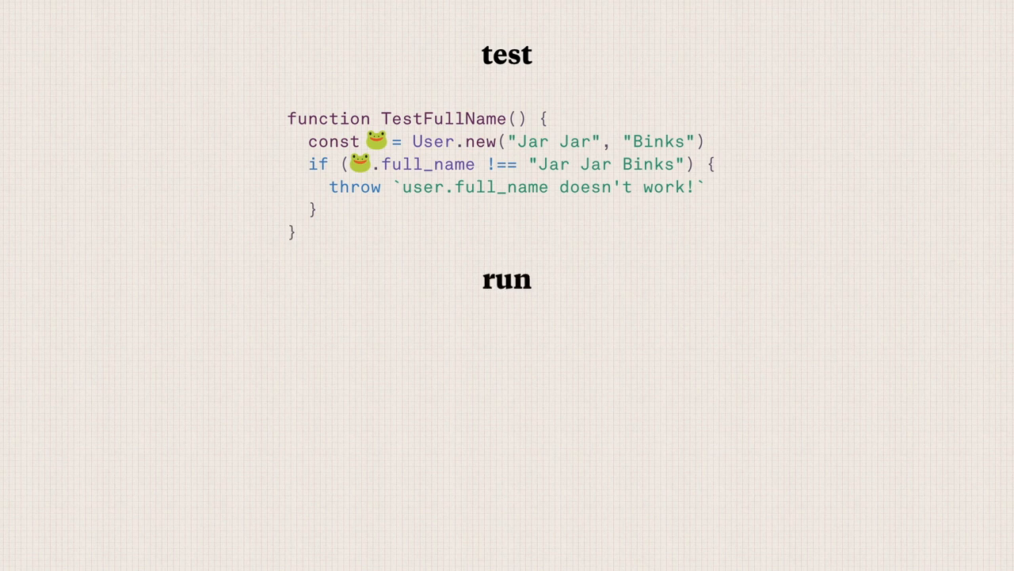
type("TestFullNa")
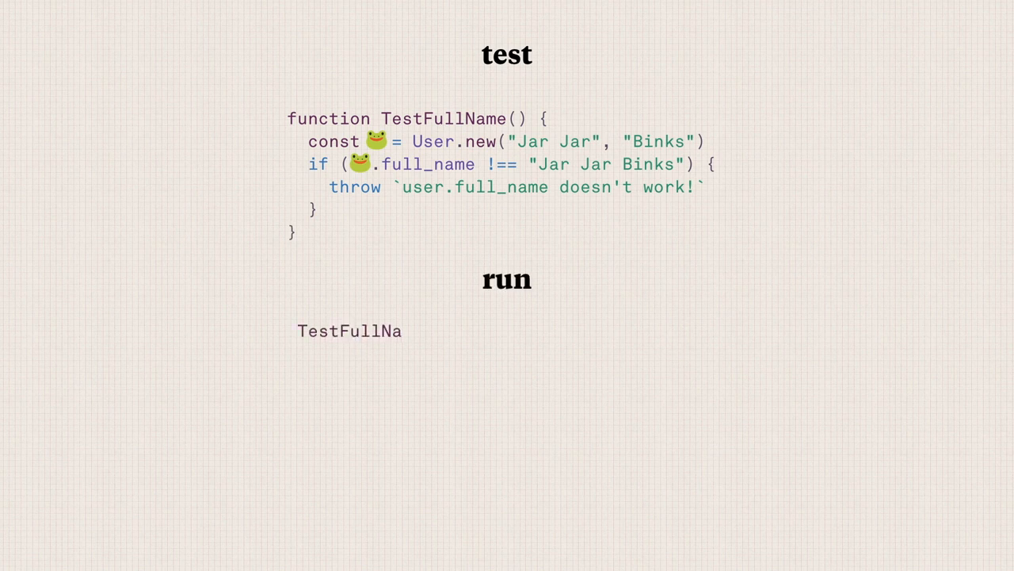
type("me()")
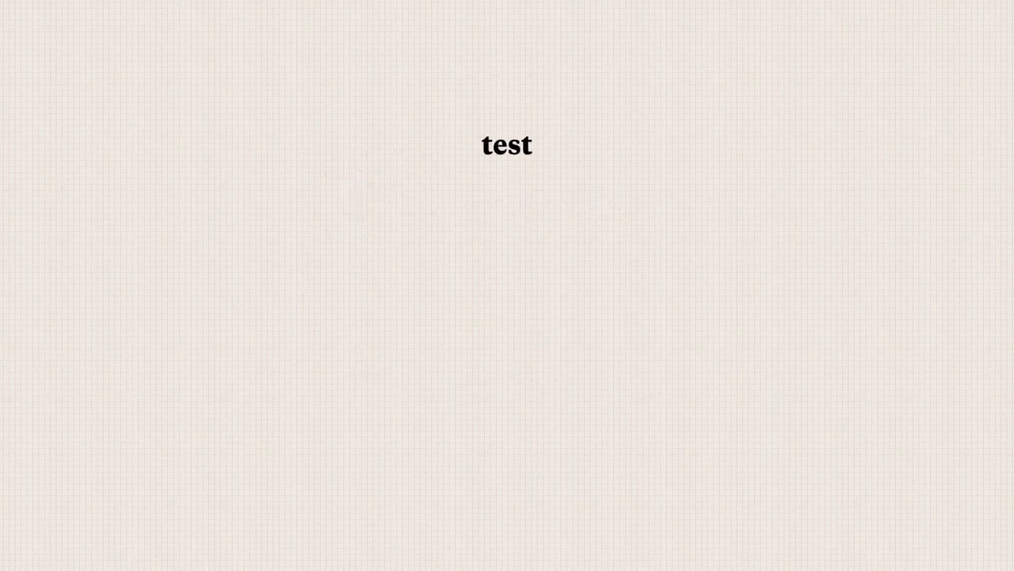
type("function TestFullName() {")
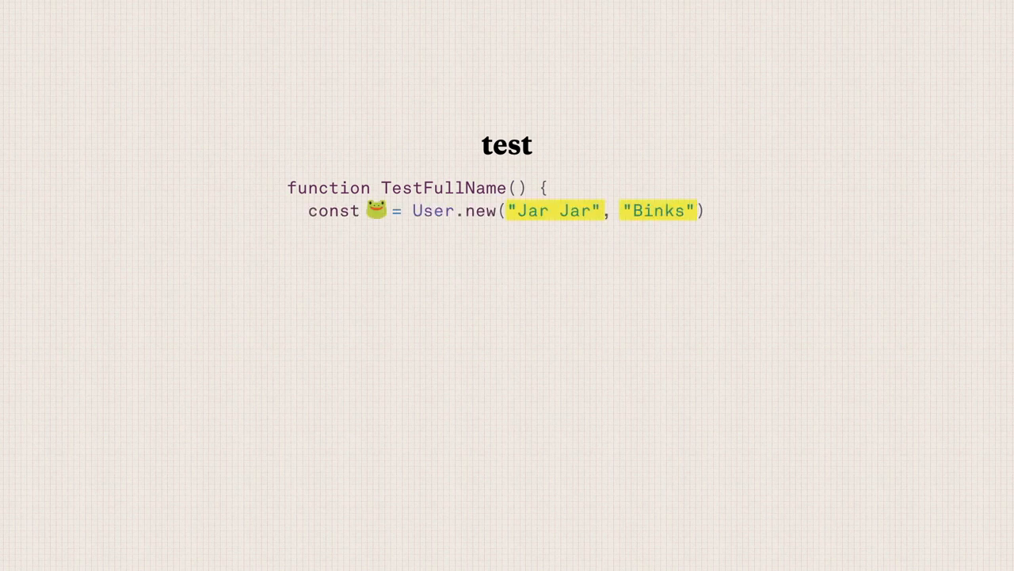
type("if (🐸.full_nam")
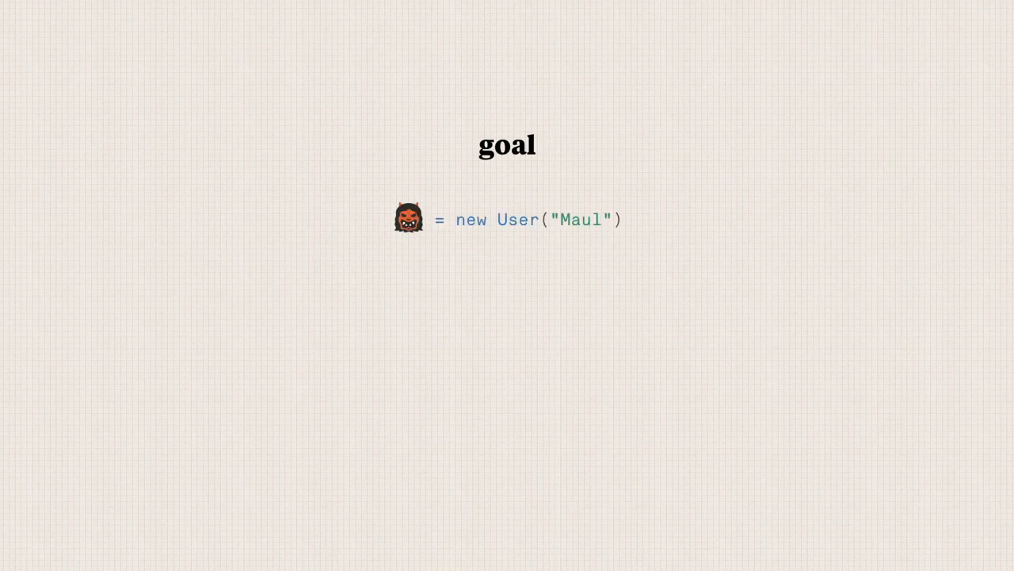
type(".full_nam")
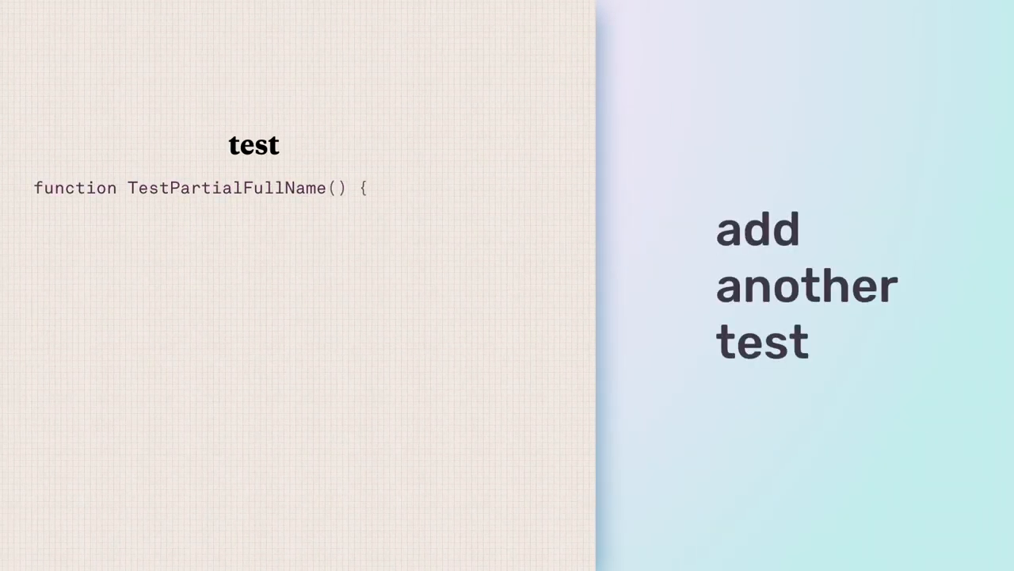
type("const 😀 = new User(\"Palpatine\")")
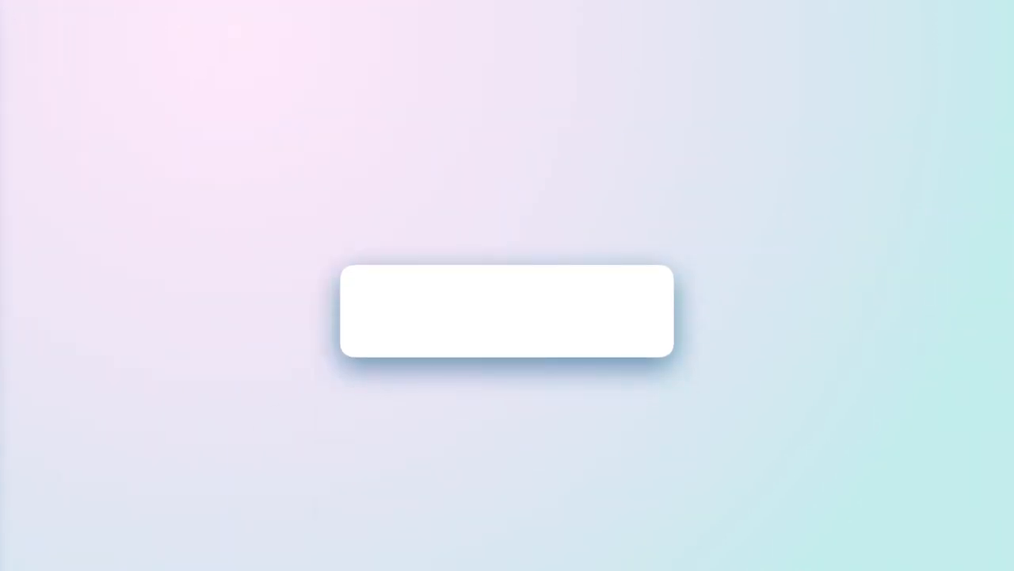
type("build the full feature")
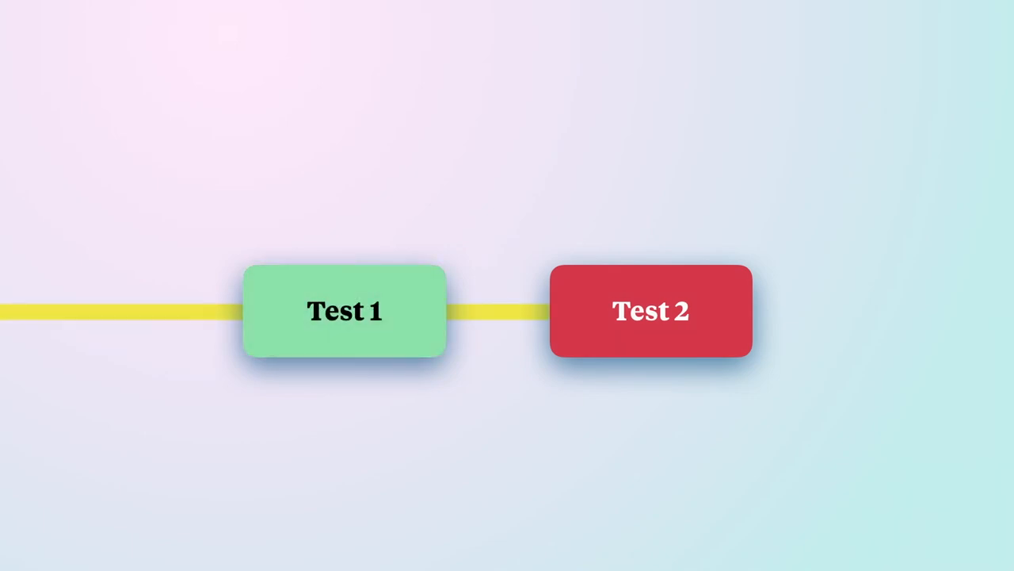
left_click(649, 310)
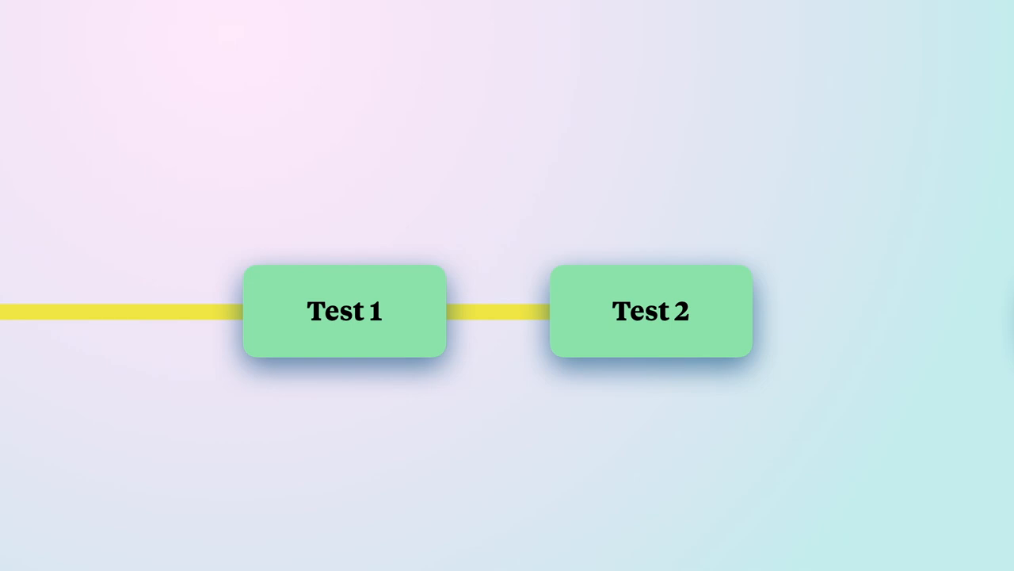